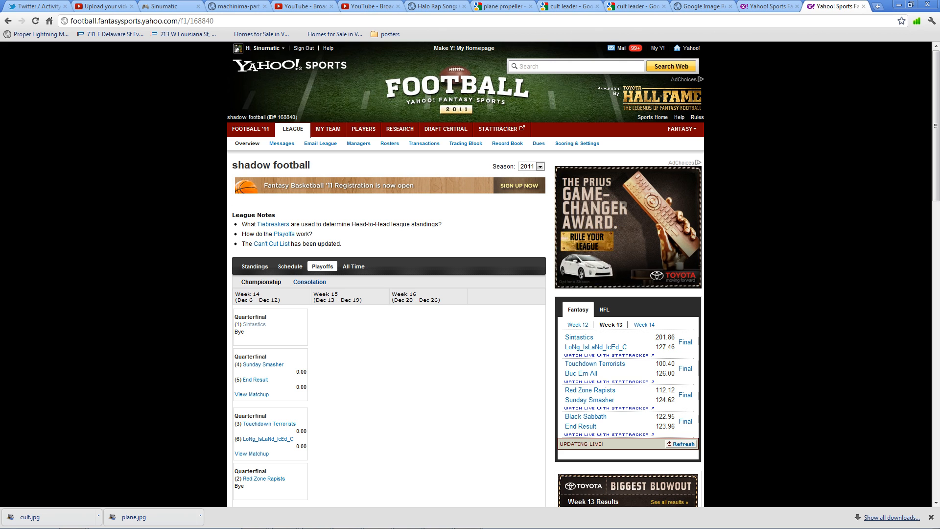
Step: Scroll down the league overview to the week 13 Fantasy scoreboard
scroll("down", 3)
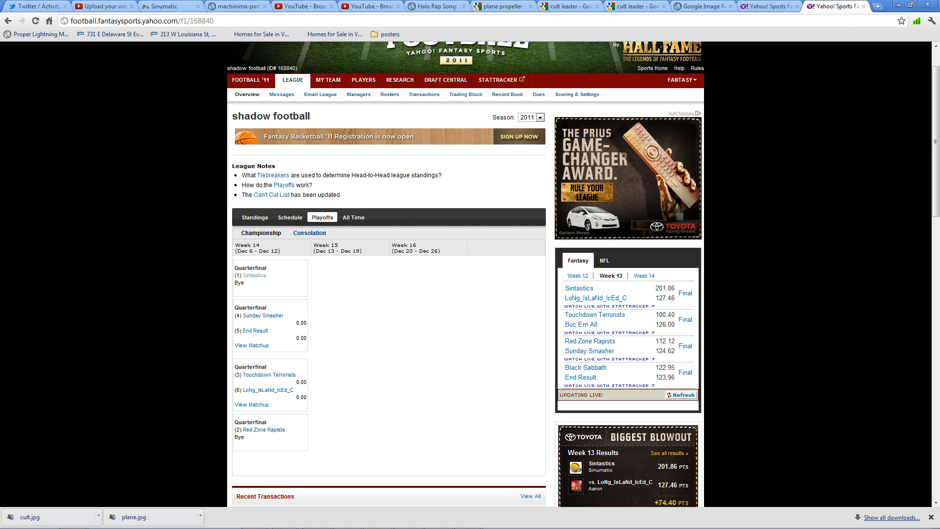
scroll("down", 3)
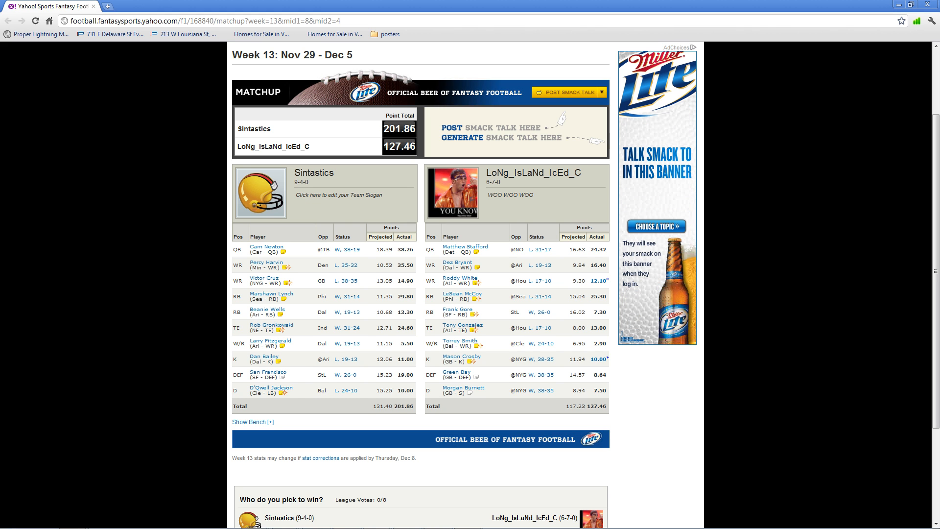
Step: Reveal both teams' bench players below the starters, then return to the league overview
left_click(252, 421)
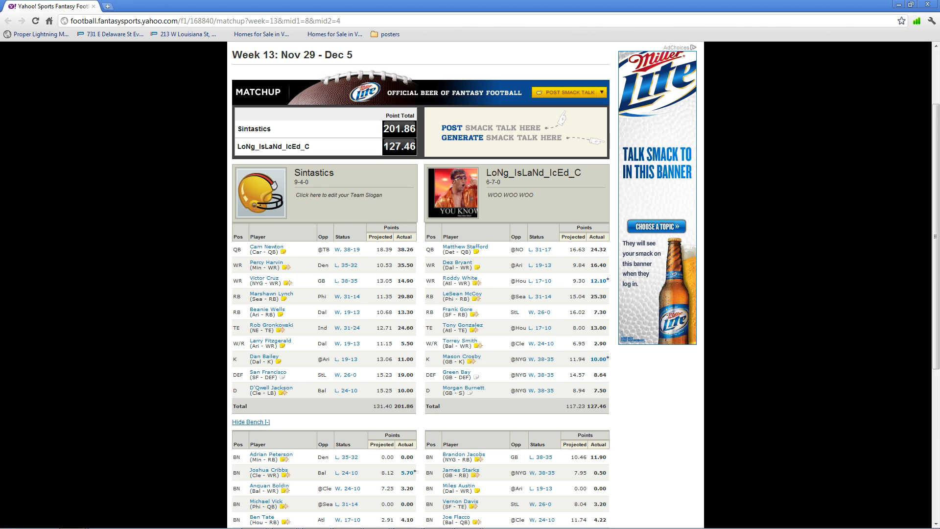
scroll("down", 3)
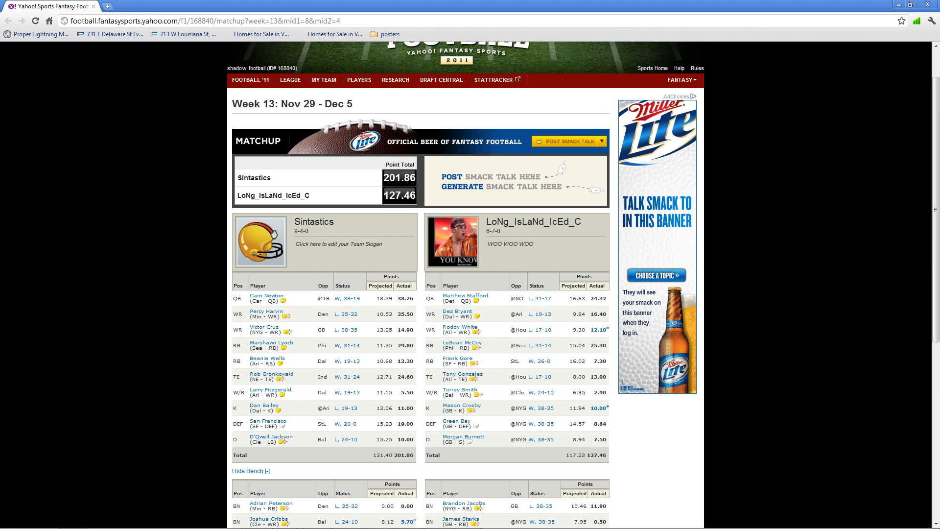
left_click(358, 80)
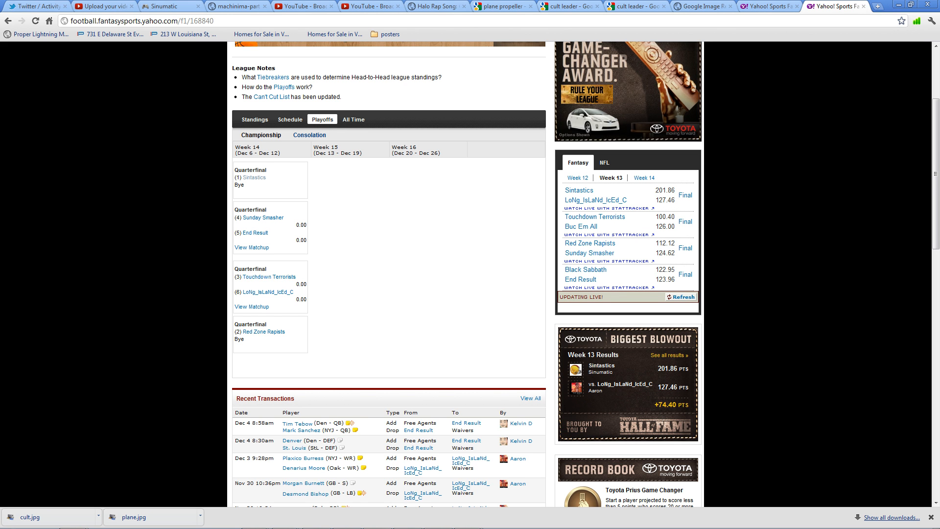
Step: Browse Recent Transactions, including Tim Tebow's add, then return to the playoff bracket at top
scroll("down", 3)
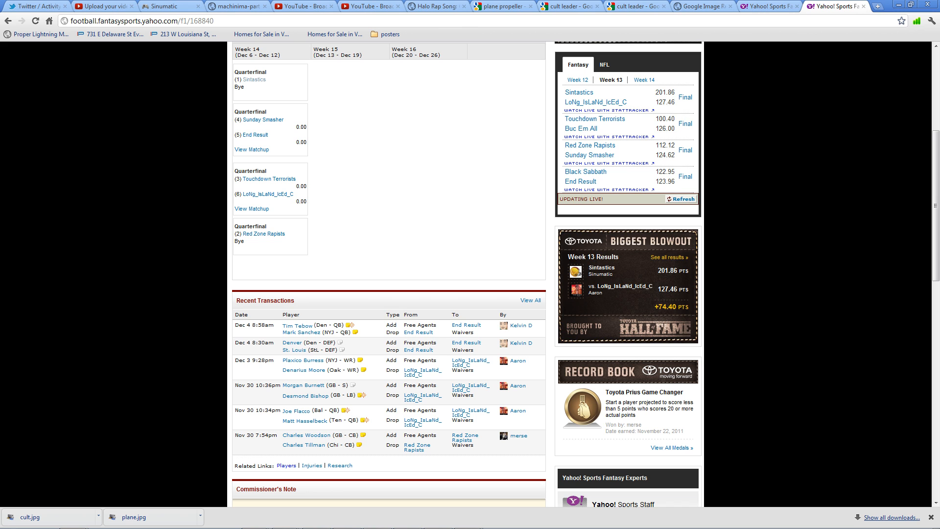
scroll("up", 3)
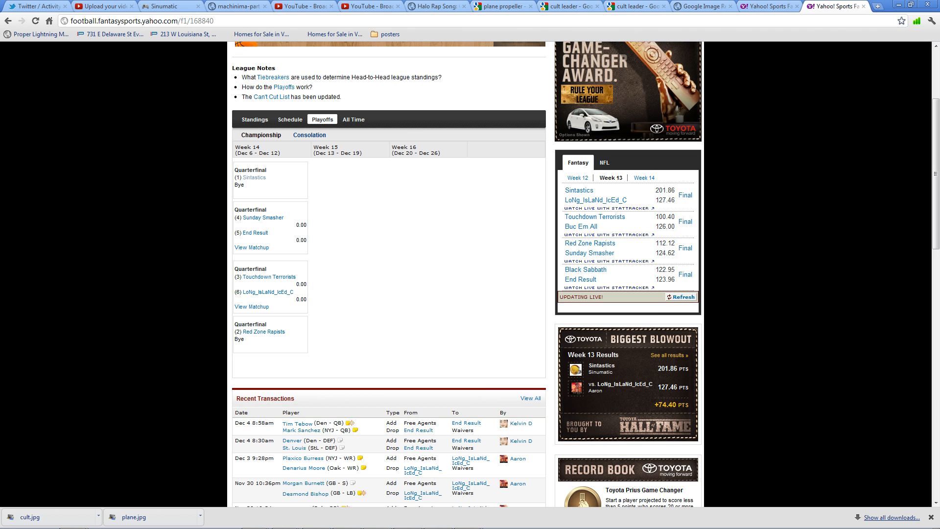
scroll("up", 3)
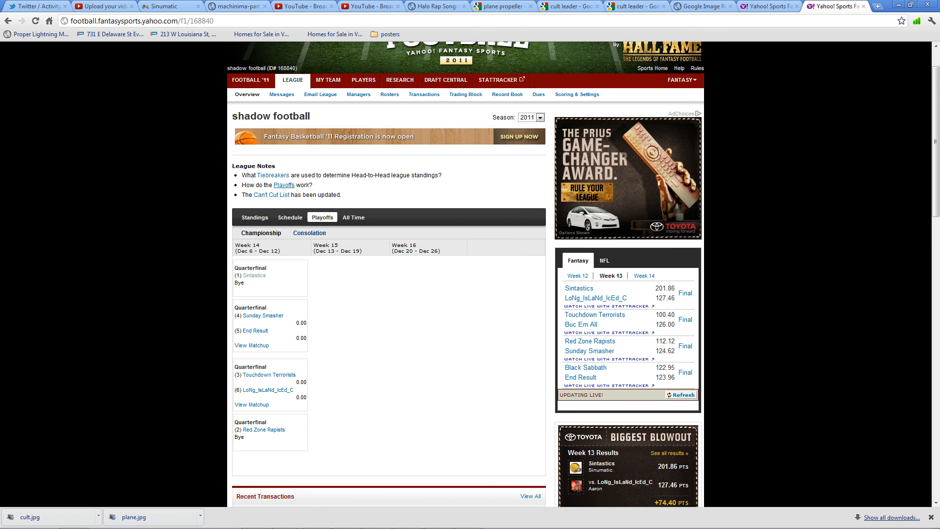
Step: Read the Fantasy Football Playoffs help article's four-team and six-team playoff structures
left_click(283, 184)
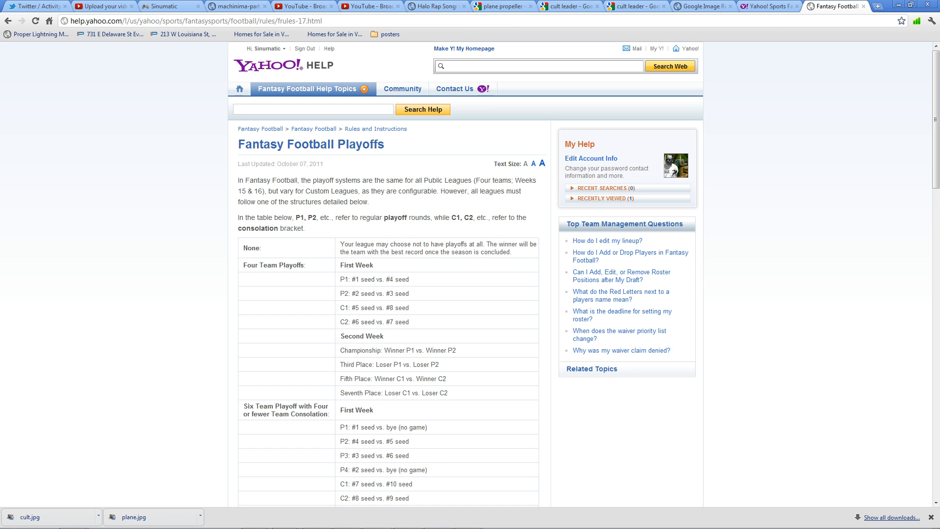
scroll("down", 3)
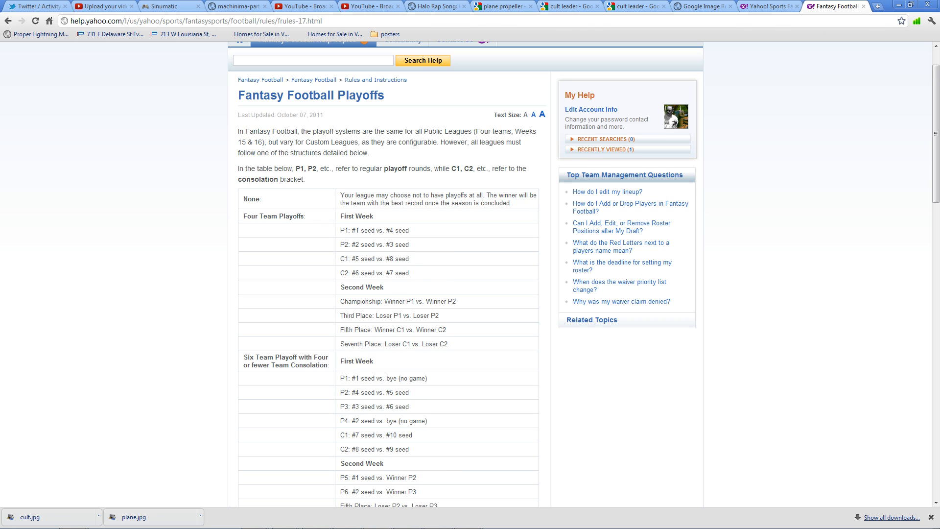
scroll("down", 3)
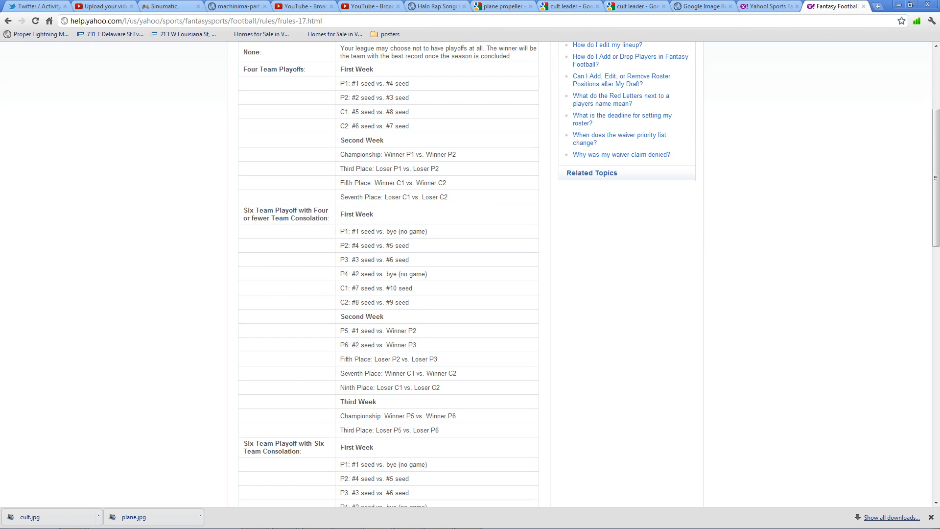
left_click_drag(367, 330, 410, 330)
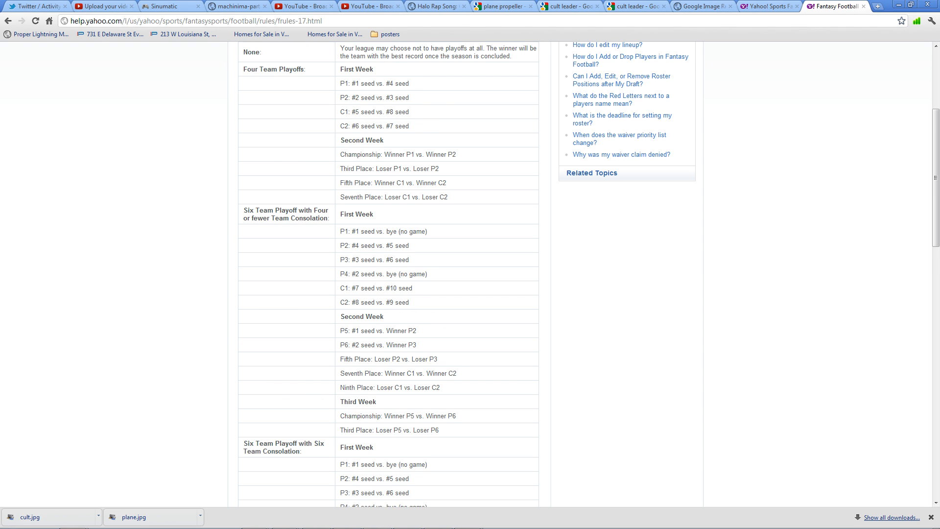
scroll("down", 3)
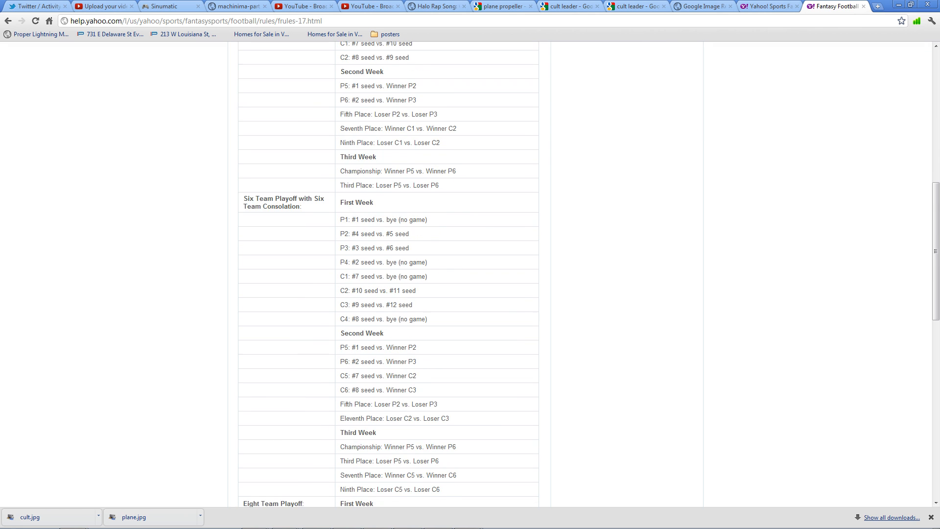